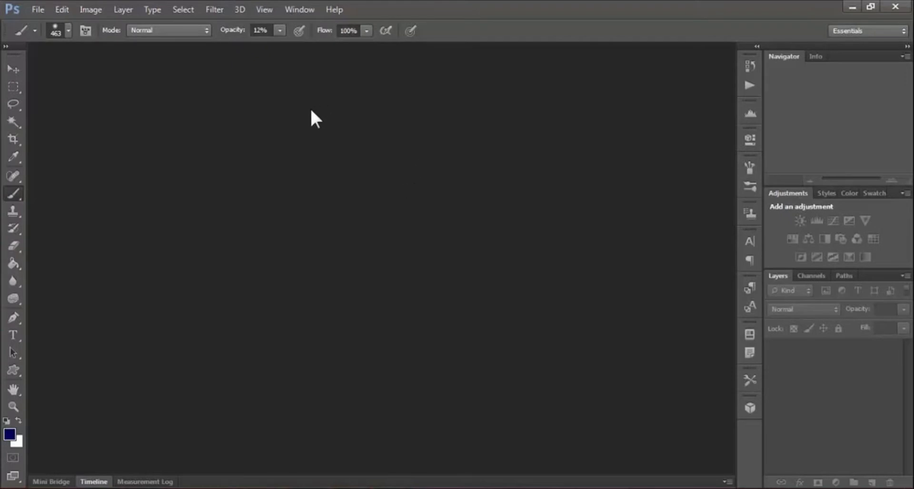
mouse_move(180, 159)
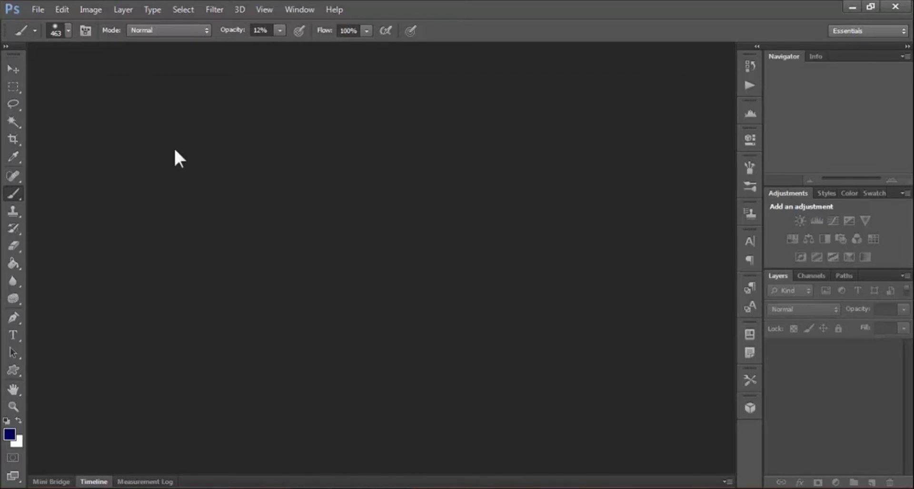
Create a new blank white 1360×768 px, 72 ppi document and take the Move tool.
left_click(37, 10)
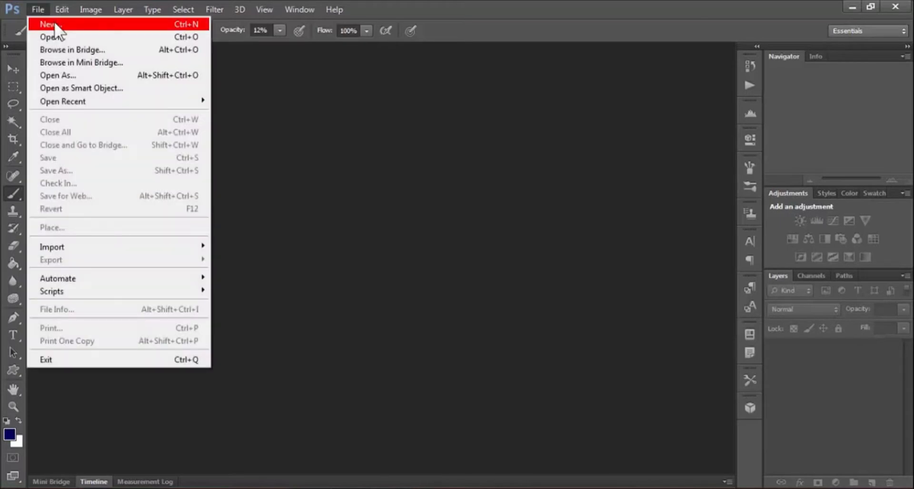
left_click(49, 24)
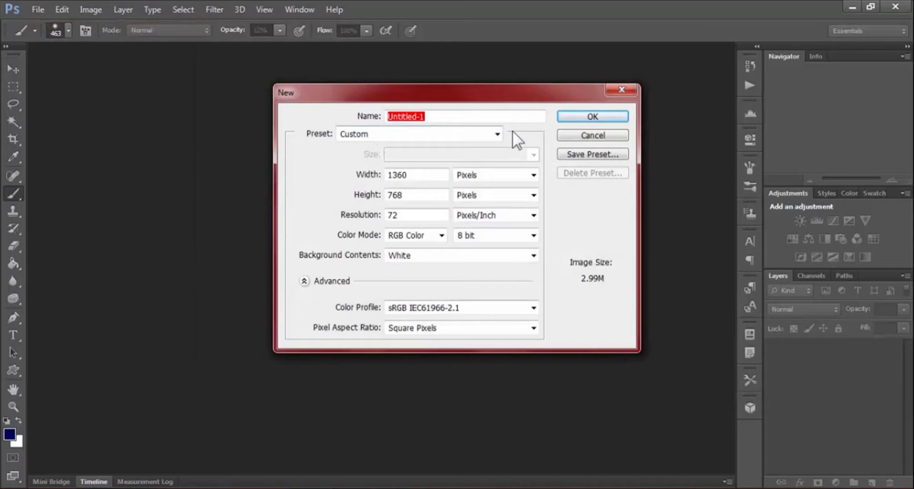
left_click(591, 117)
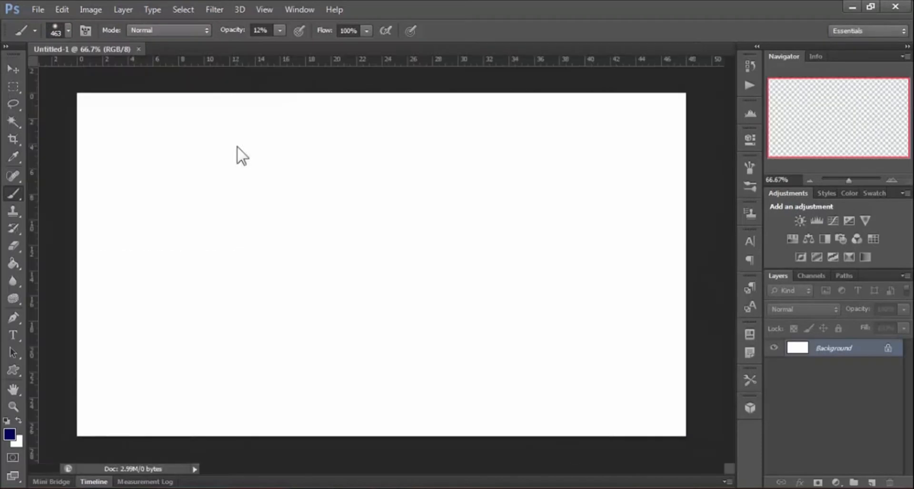
left_click(12, 69)
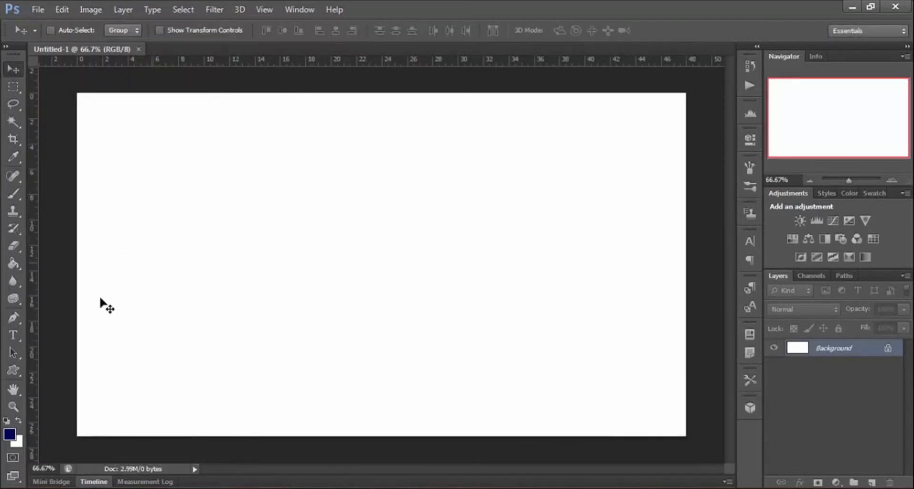
Add a type layer reading 'text' in large bold black letters and commit it.
left_click(144, 299)
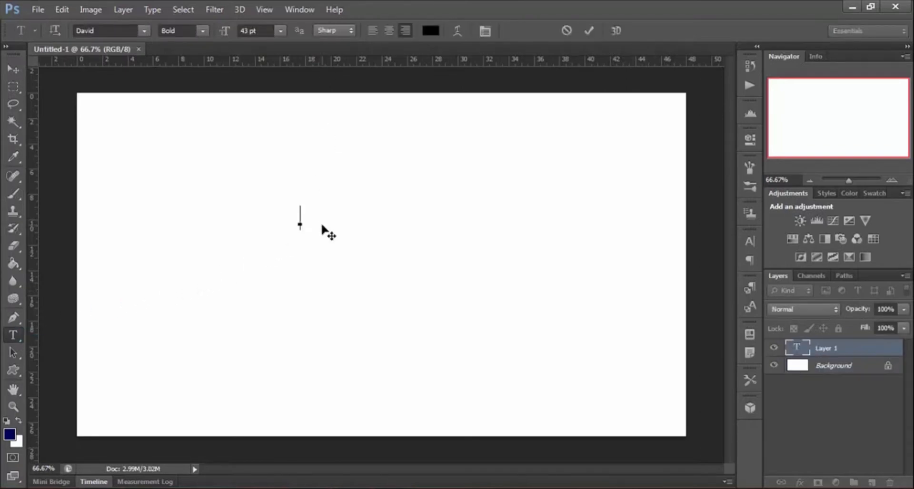
type("text")
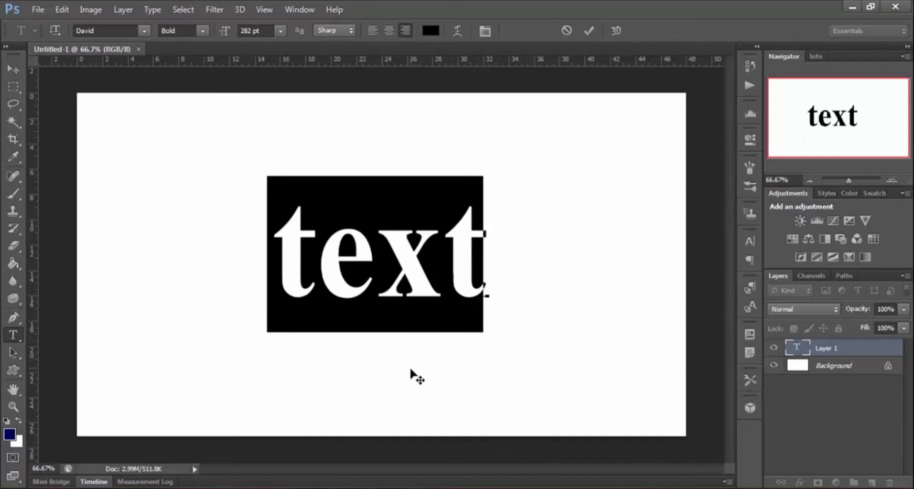
left_click(110, 30)
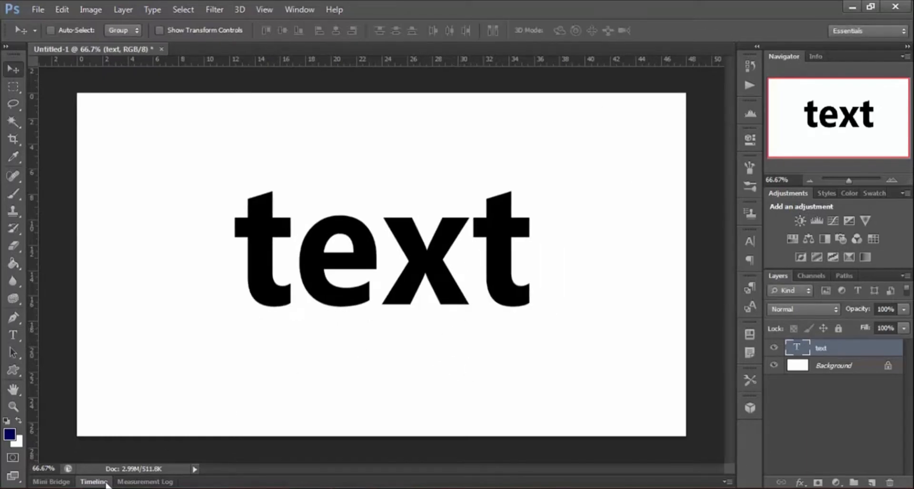
Show the Timeline panel beneath the 'text' document.
left_click(92, 480)
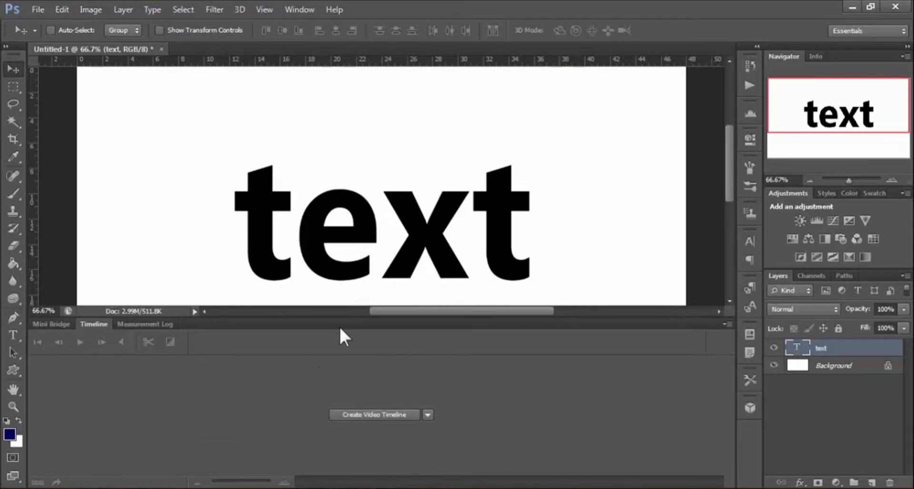
left_click(373, 415)
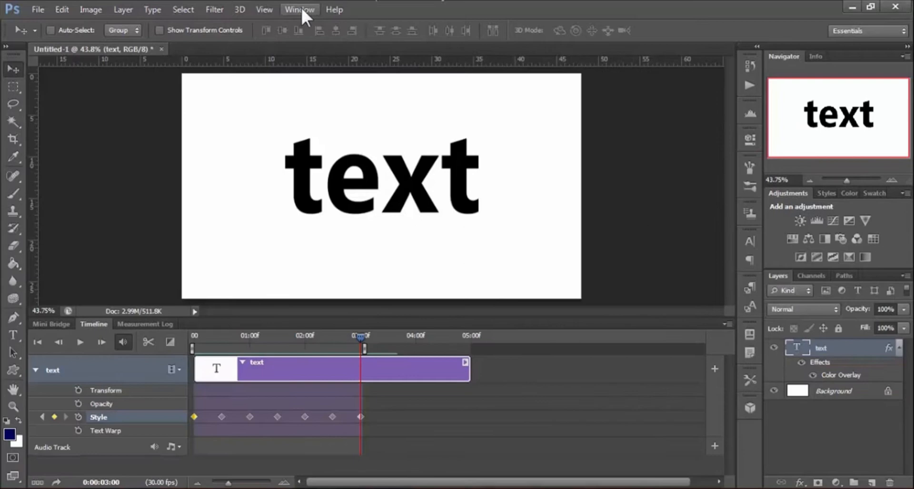
left_click(299, 10)
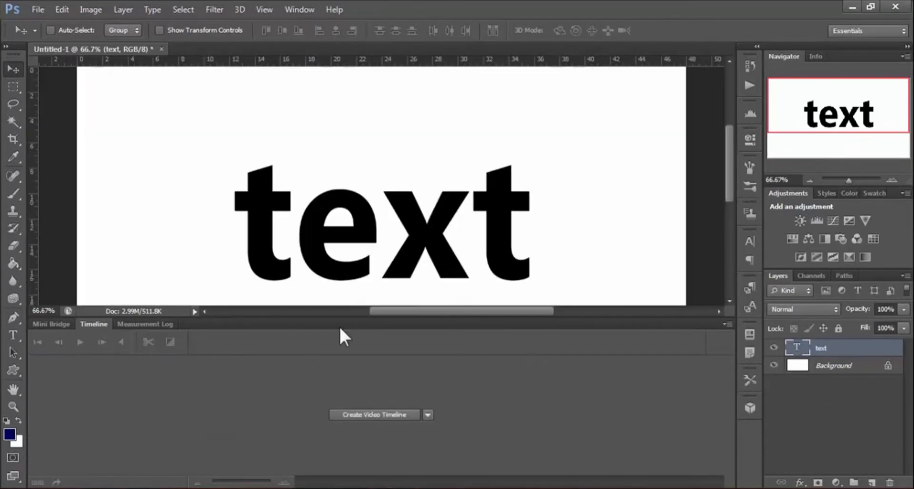
mouse_move(370, 431)
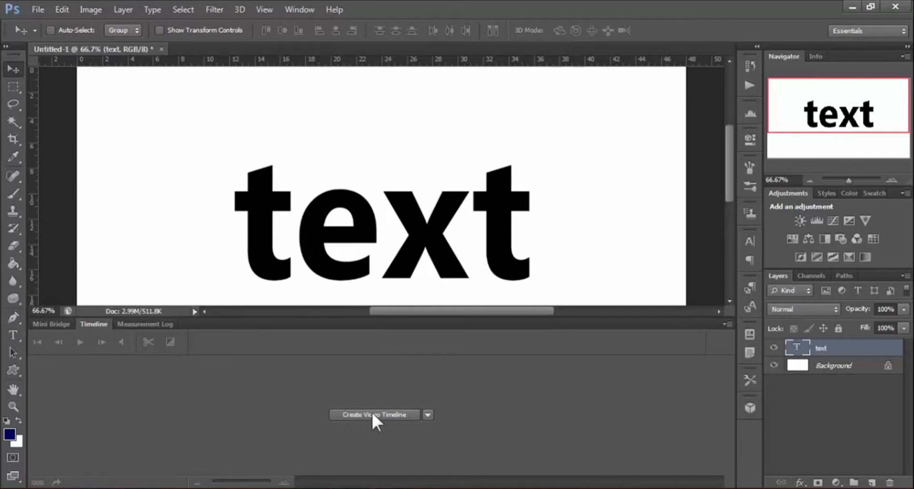
Create a video timeline for the text layer with a starting Style keyframe.
left_click(374, 414)
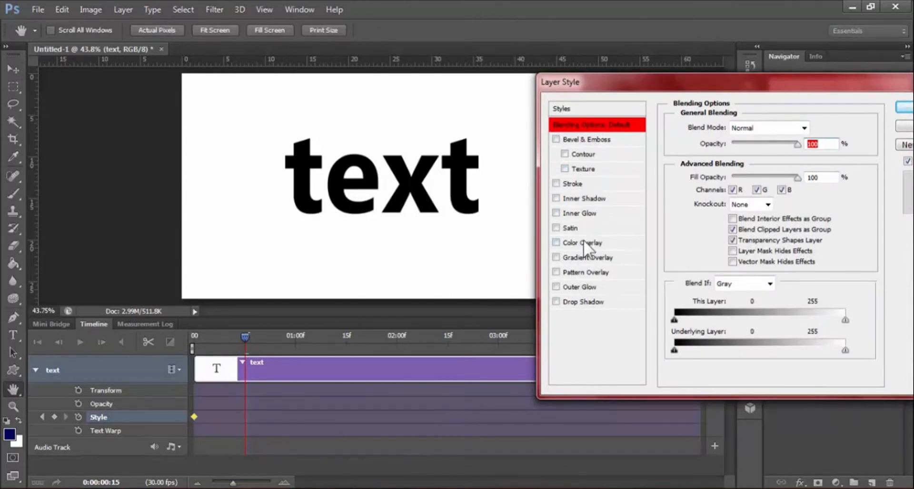
Colour the text red with a Color Overlay effect, adding a Style keyframe at half a second.
left_click(555, 243)
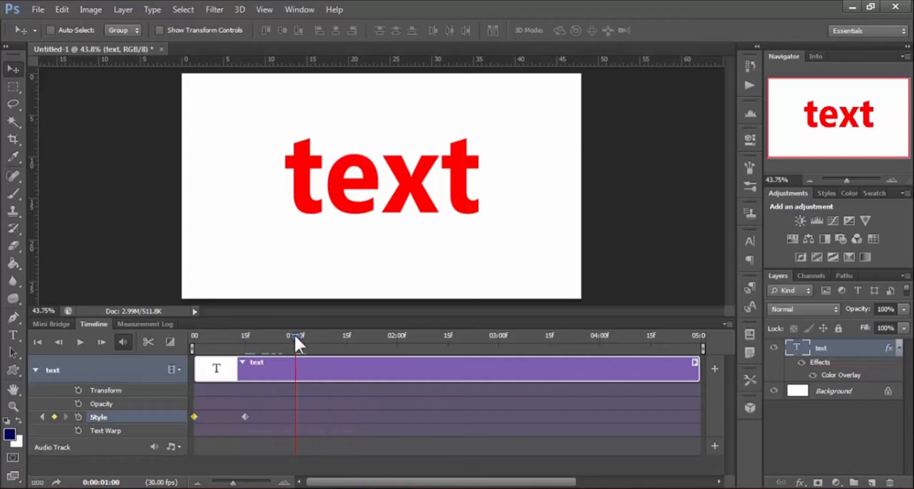
mouse_move(873, 352)
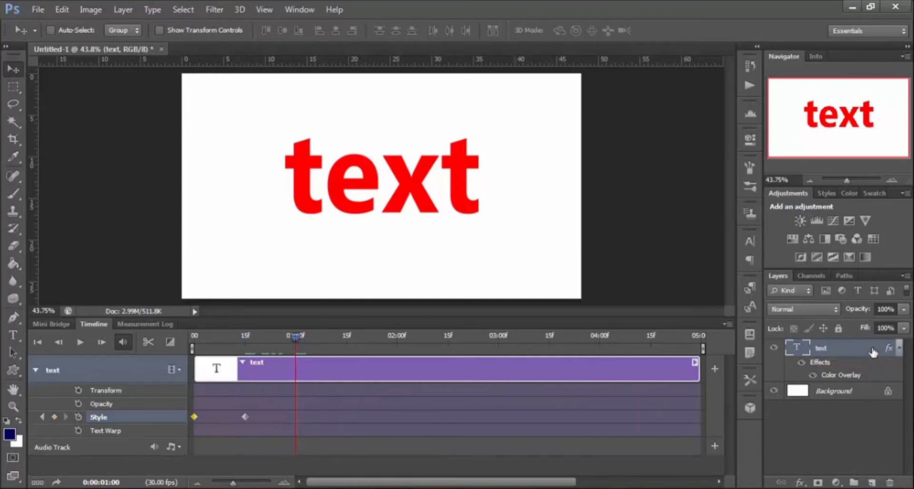
Change the Color Overlay to blue for a keyframe at one second, then move the playhead to 1:15.
double_click(841, 375)
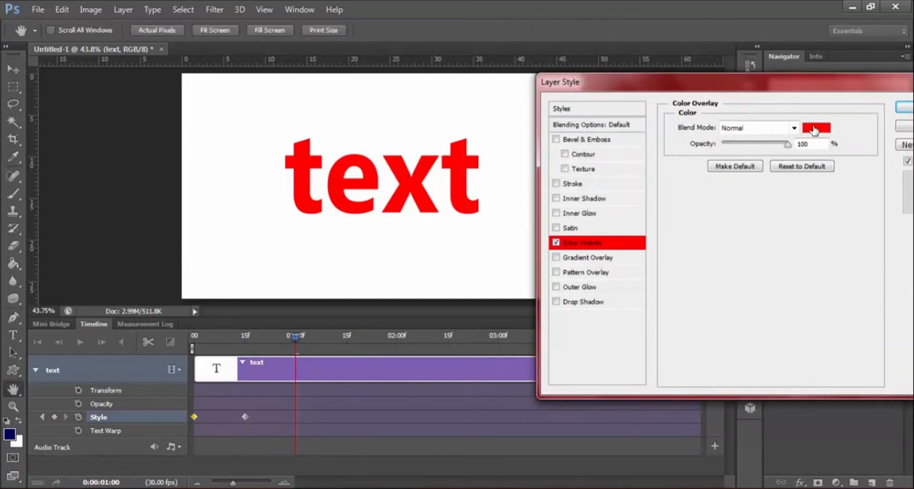
left_click(815, 128)
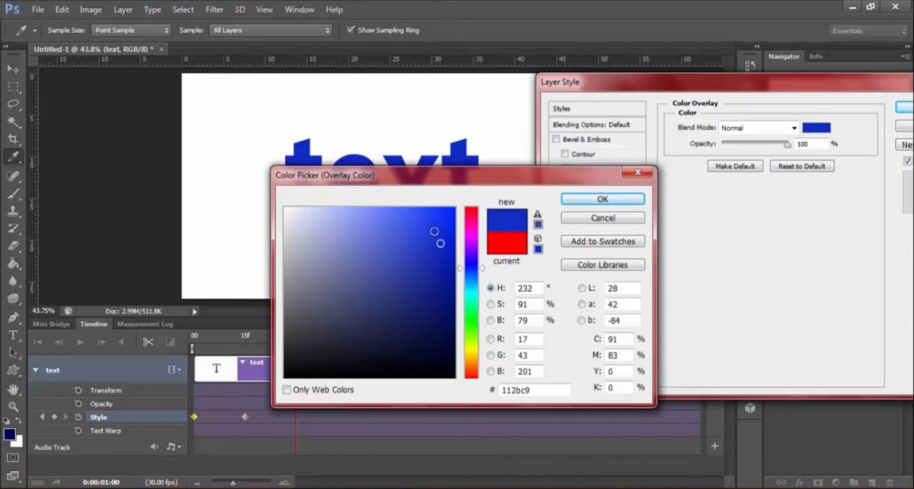
left_click(602, 199)
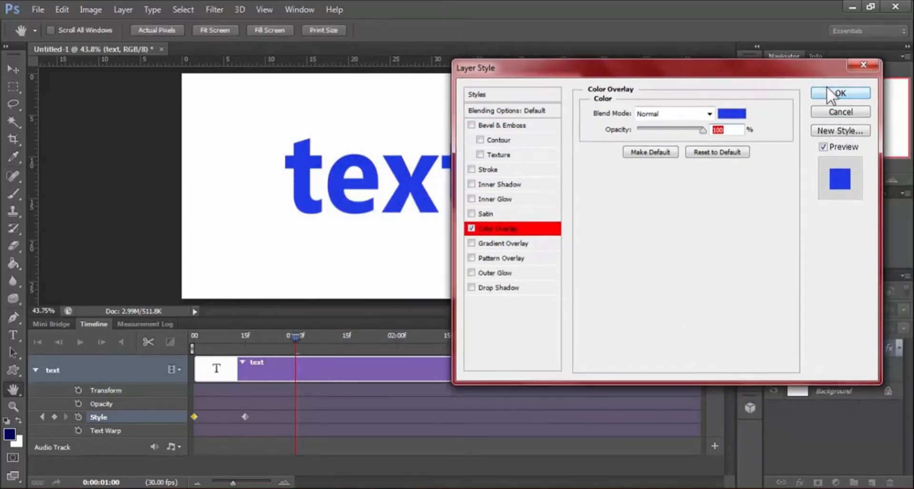
left_click(839, 93)
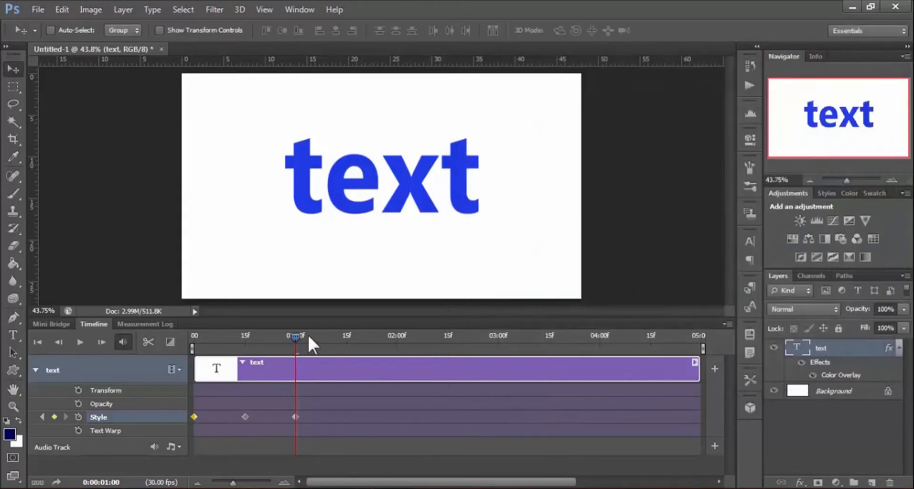
left_click_drag(296, 337, 346, 337)
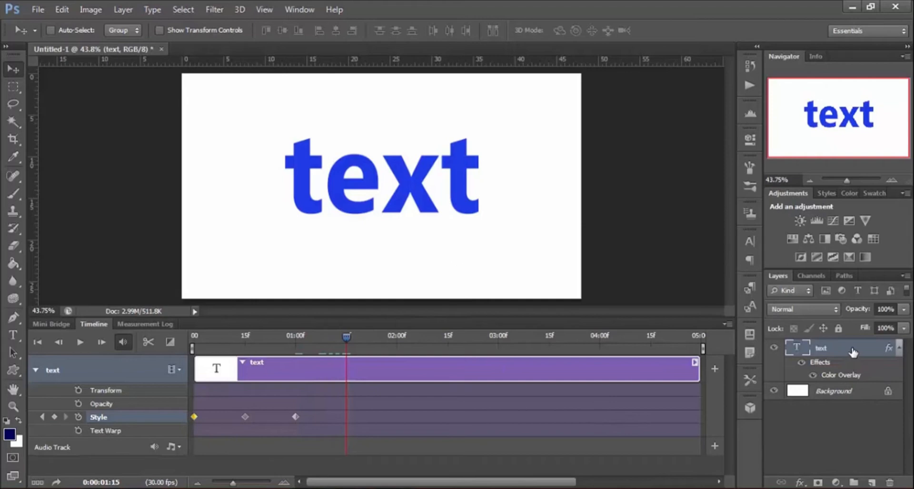
Set the Color Overlay to yellow for the next half-second Style keyframe.
double_click(841, 374)
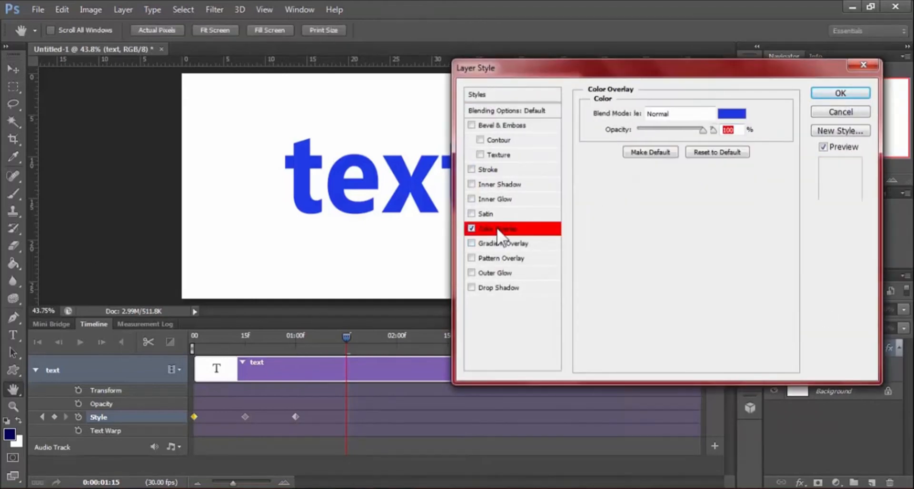
left_click(732, 114)
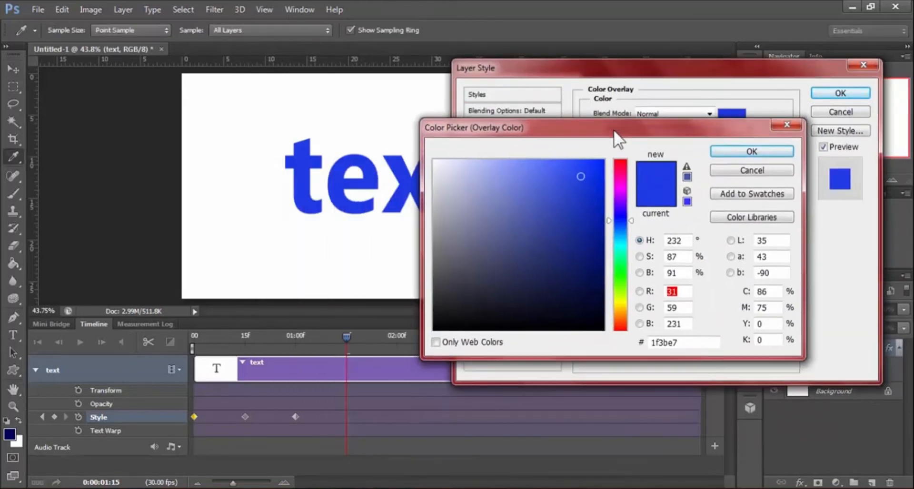
left_click(585, 163)
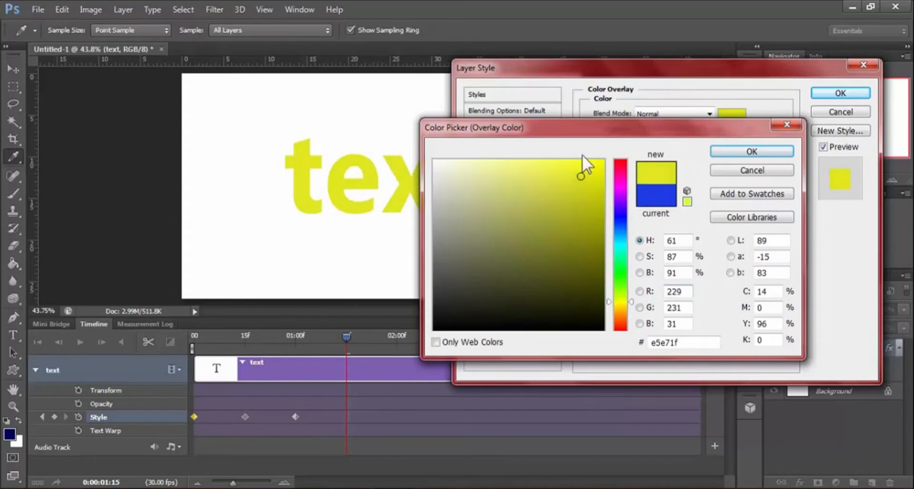
left_click(751, 151)
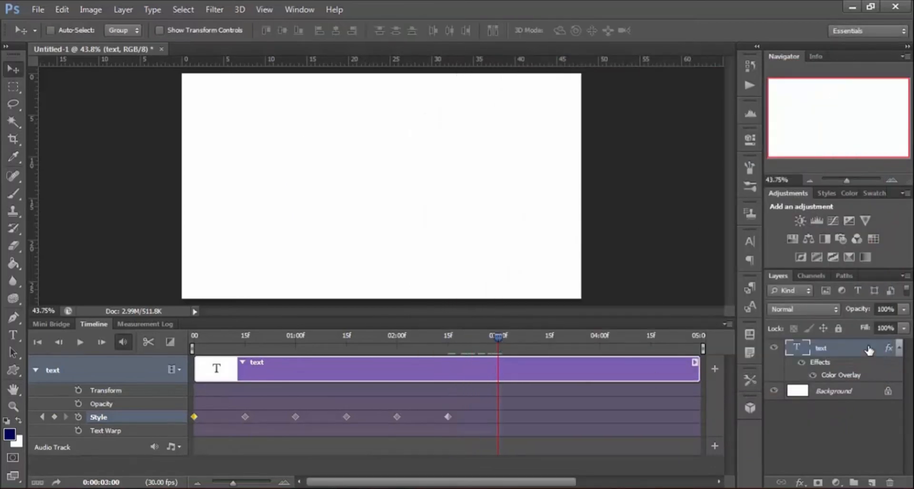
Set the Color Overlay to black at three seconds and play the animation back.
double_click(839, 375)
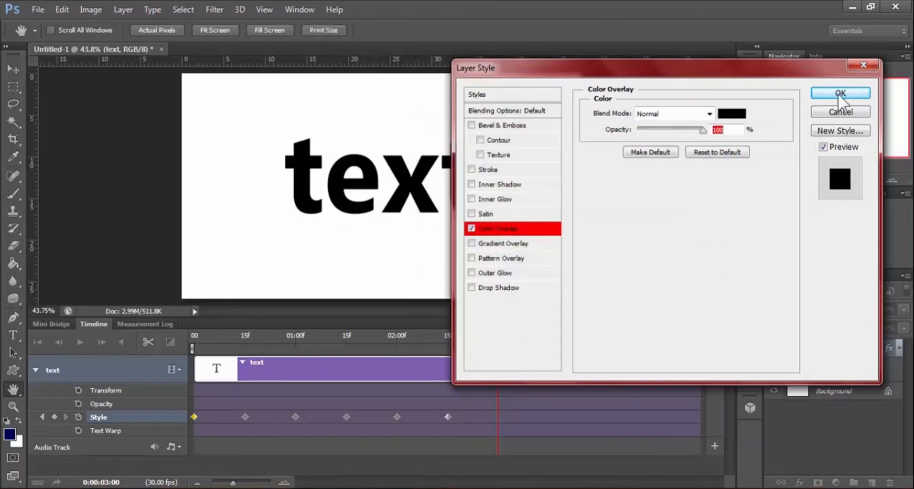
left_click(839, 93)
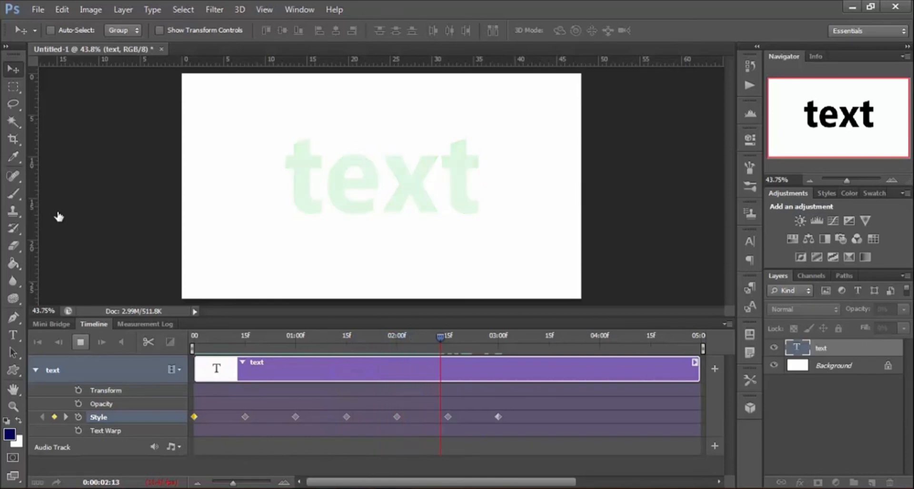
Trim the work area end to 3:00f at the final keyframe.
left_click_drag(440, 337, 517, 337)
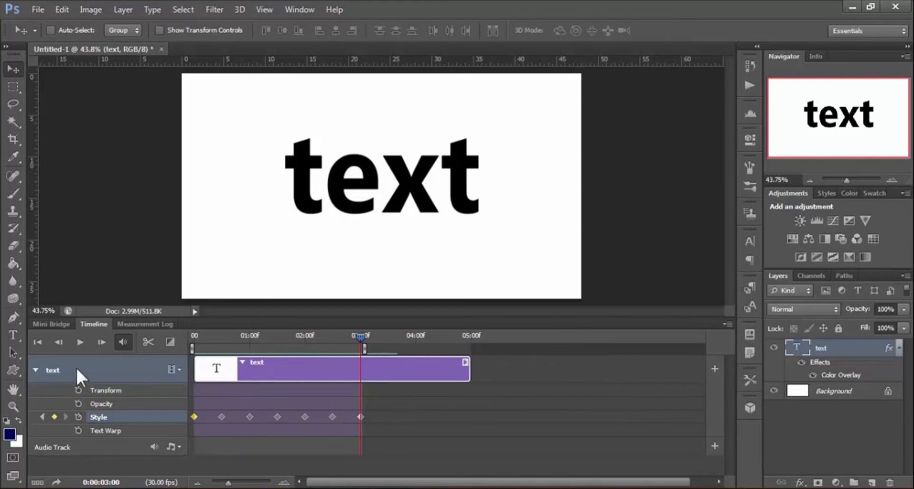
Render the work area to an H.264 High Quality MP4 video.
left_click(727, 323)
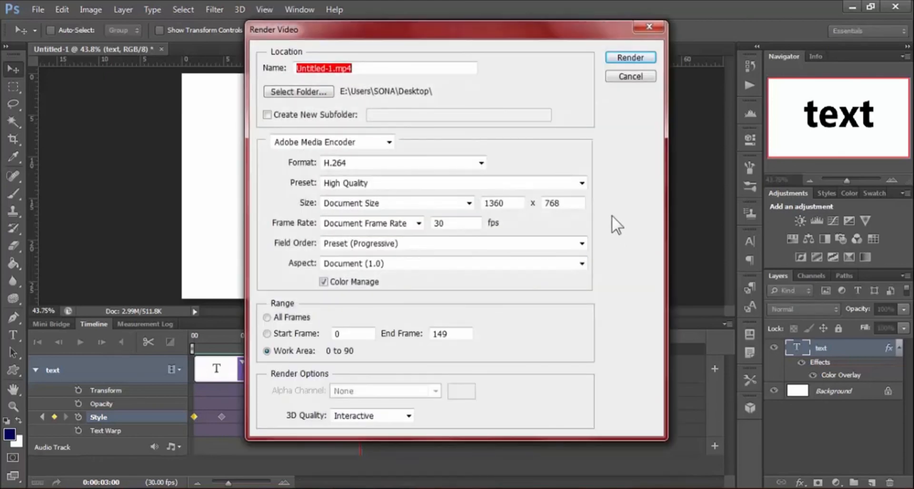
left_click(629, 57)
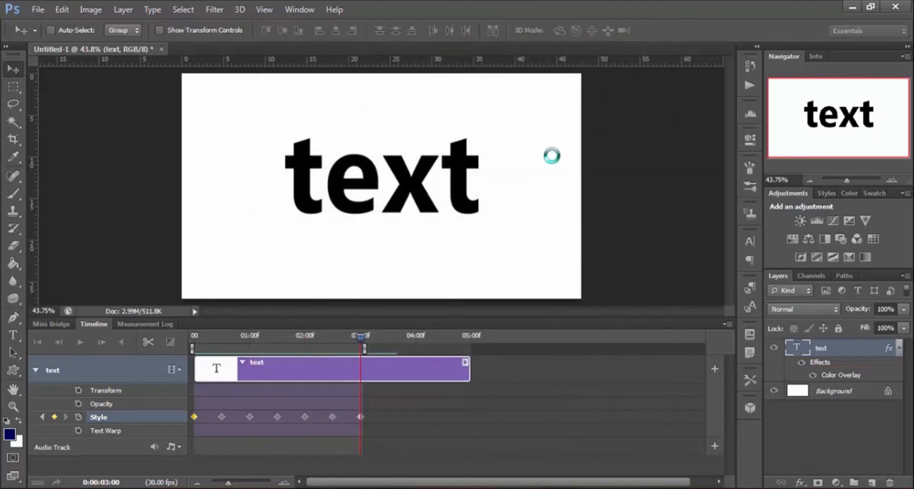